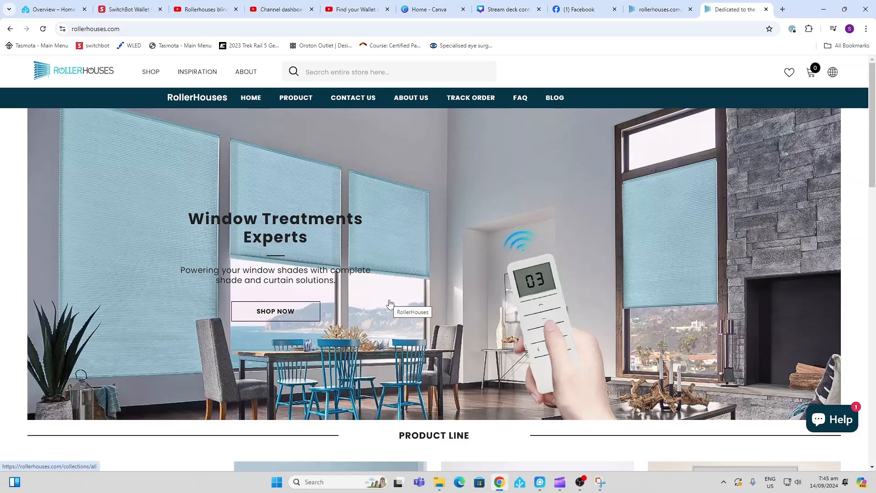
scroll(down, 3)
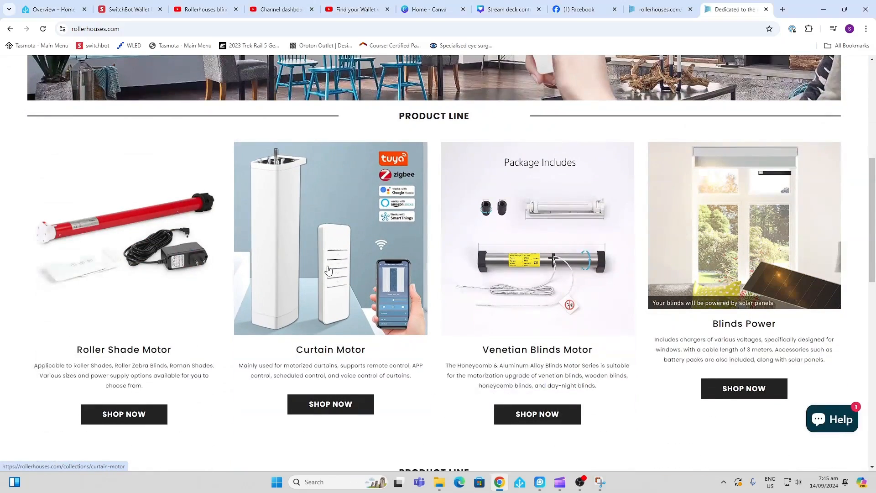
scroll(down, 3)
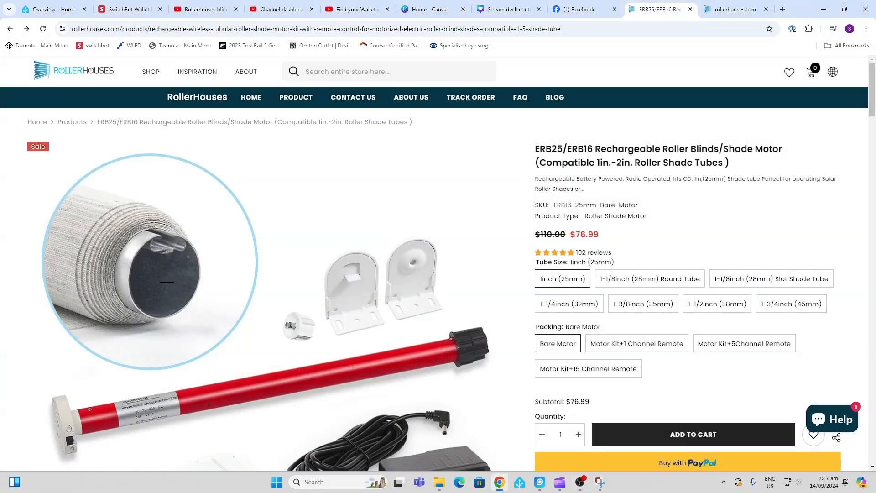
mouse_move(231, 389)
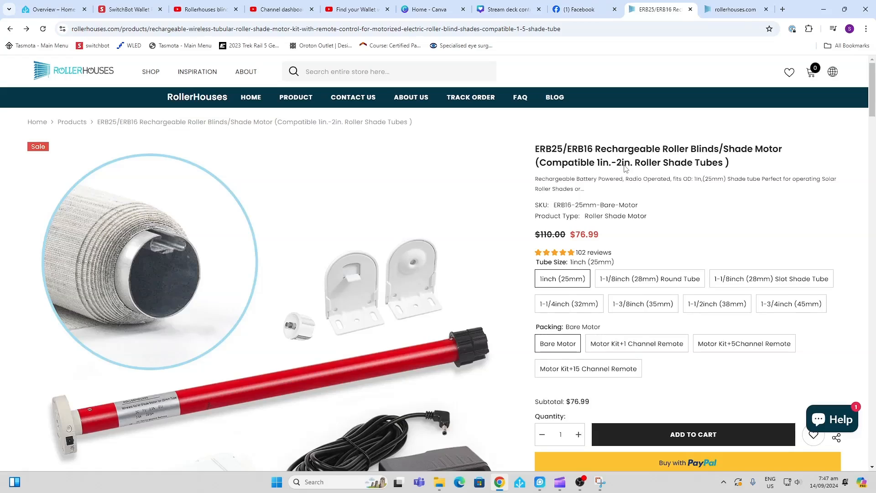
scroll(down, 3)
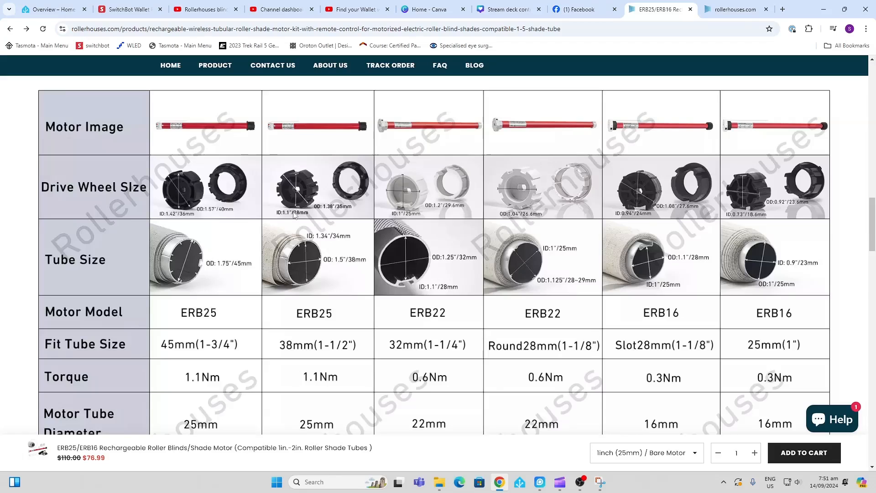
mouse_move(750, 386)
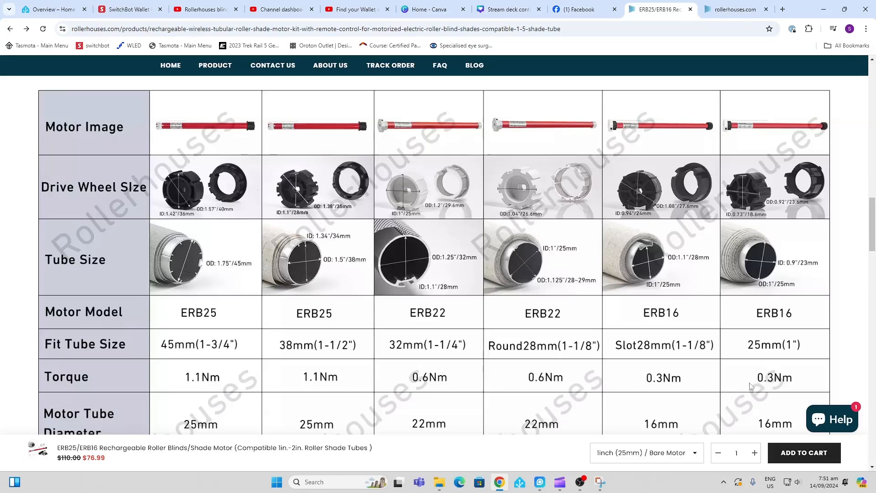
mouse_move(566, 335)
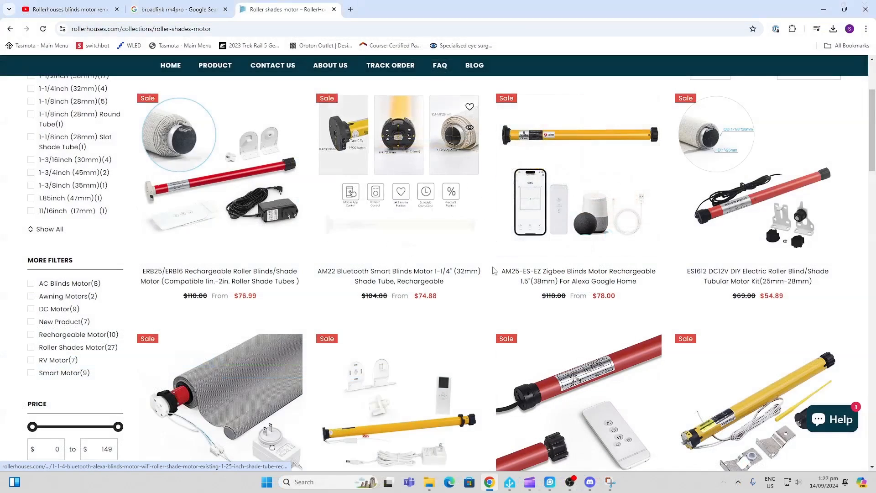
mouse_move(399, 184)
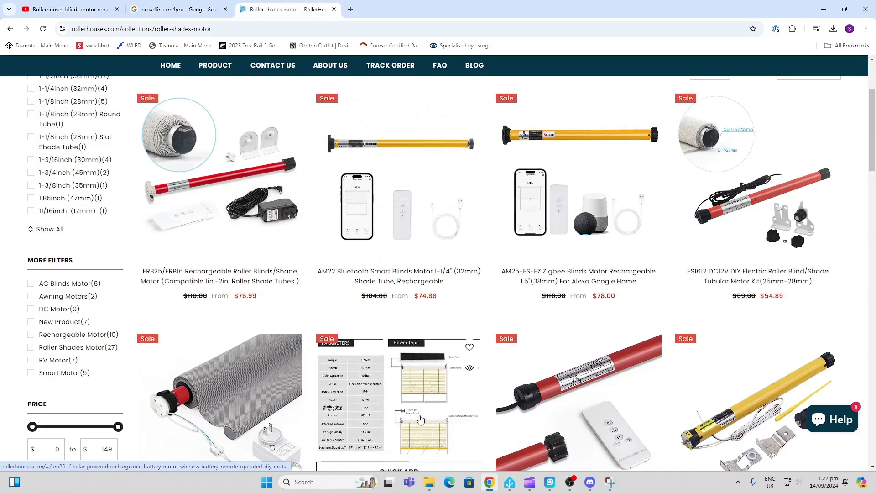
mouse_move(419, 419)
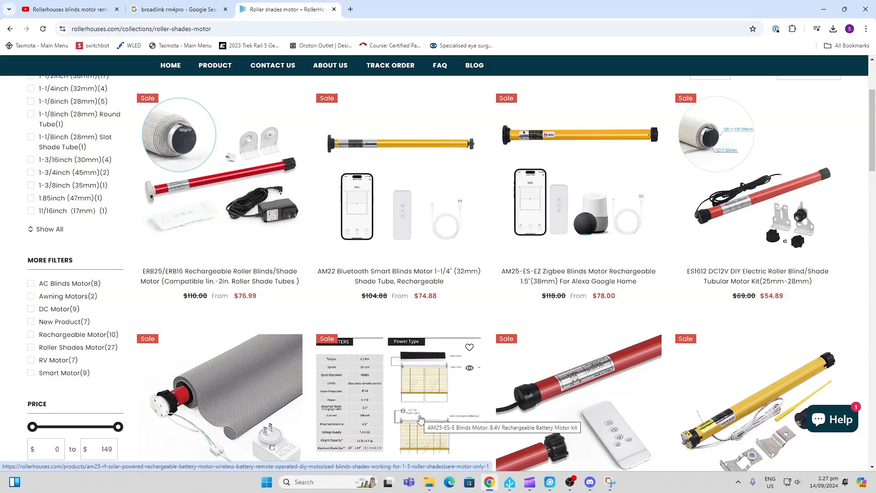
mouse_move(421, 350)
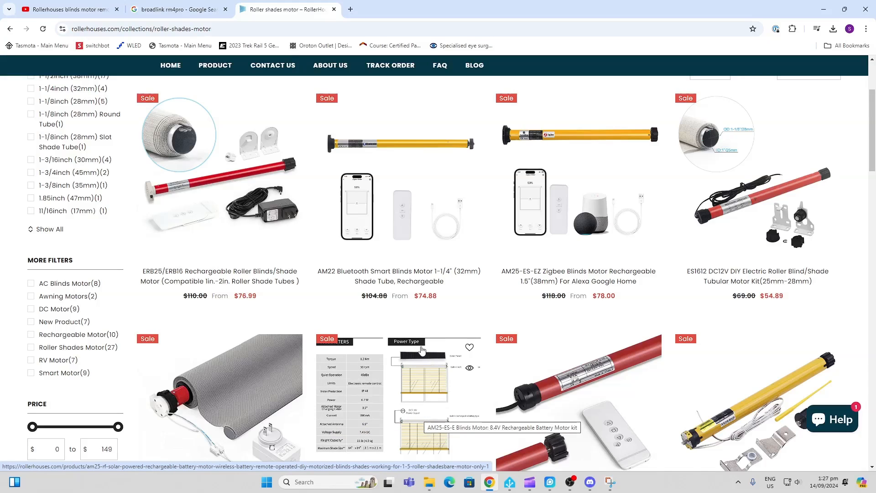